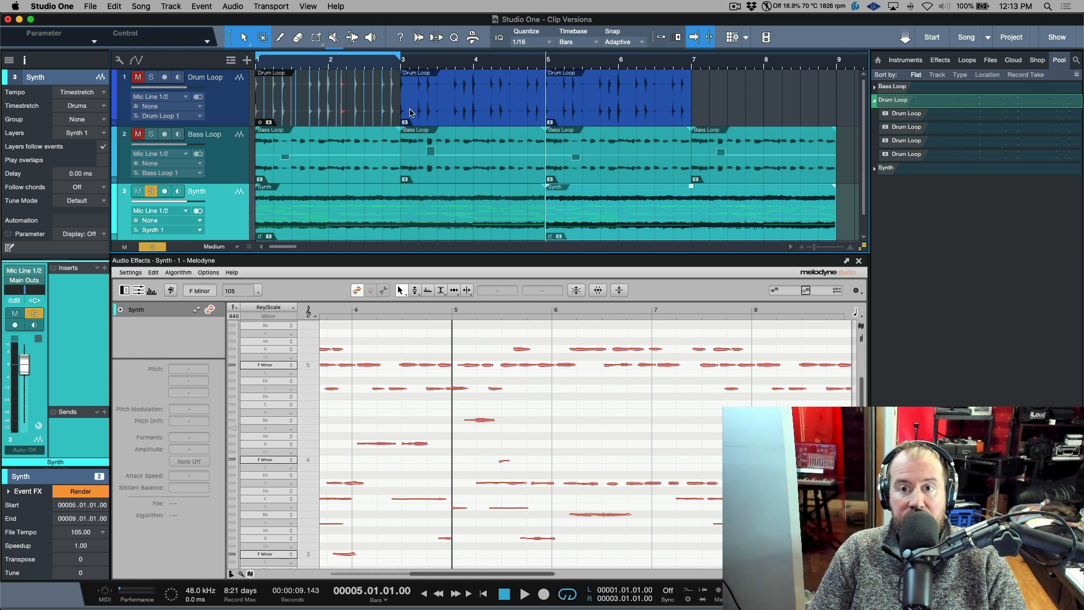
# Step: Switch to the Beat Detective Style Drum Slicing multitrack drum song
pyautogui.click(903, 36)
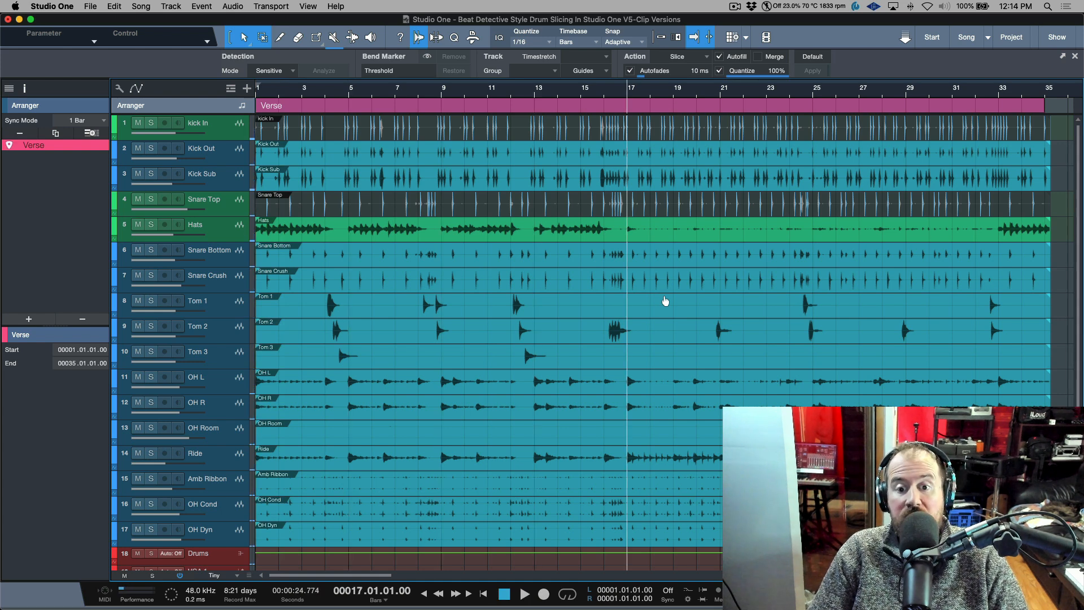
# Step: Split the Verse arranger section at bar 17 and rename the second section 'Chorus'
pyautogui.click(525, 593)
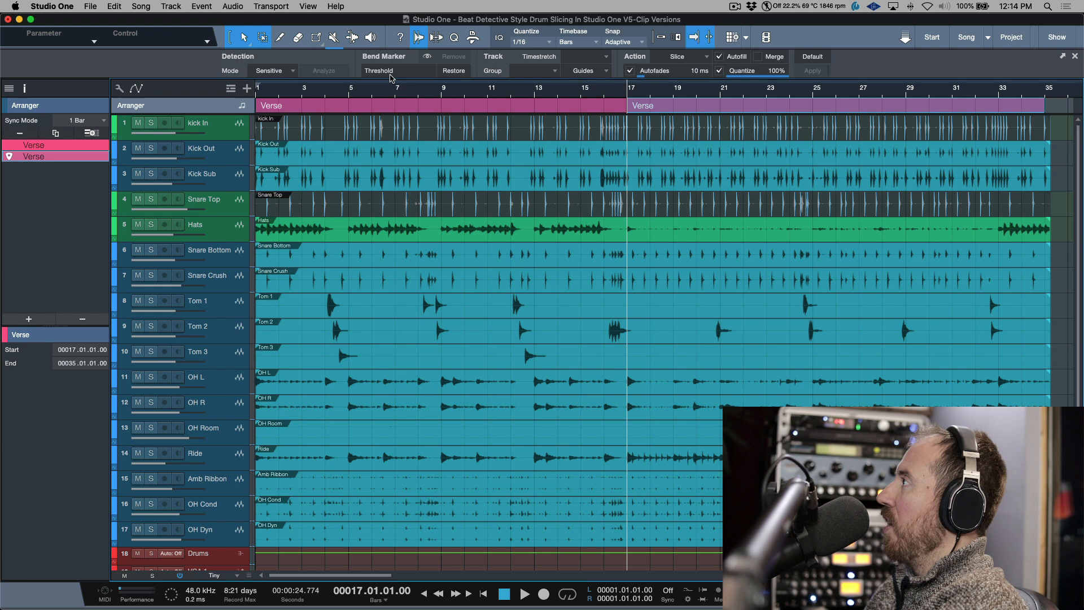
pyautogui.rightClick(642, 105)
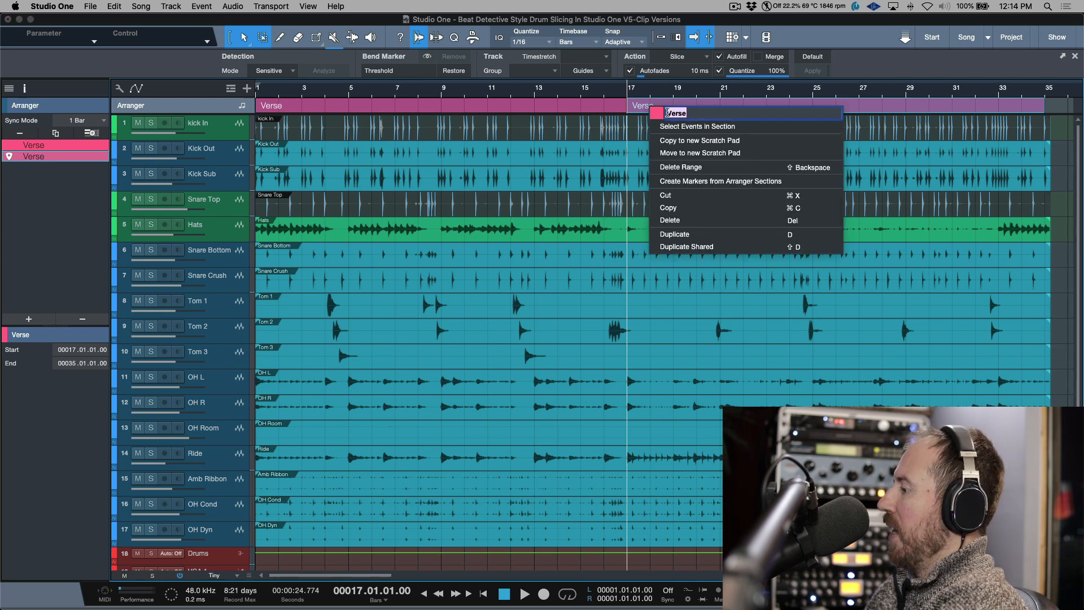
pyautogui.write('Chorus')
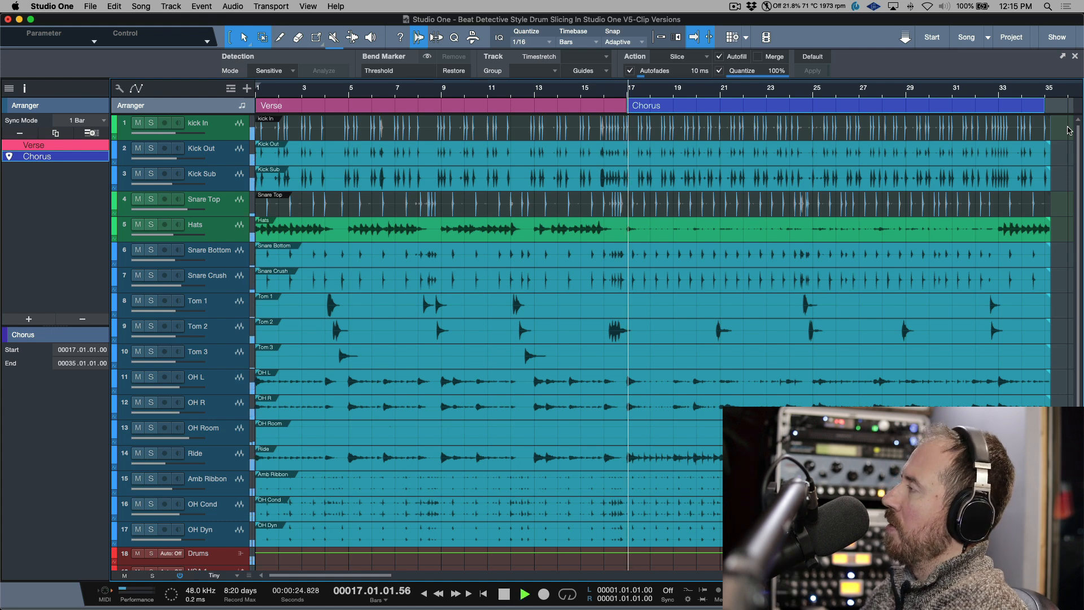
pyautogui.click(504, 593)
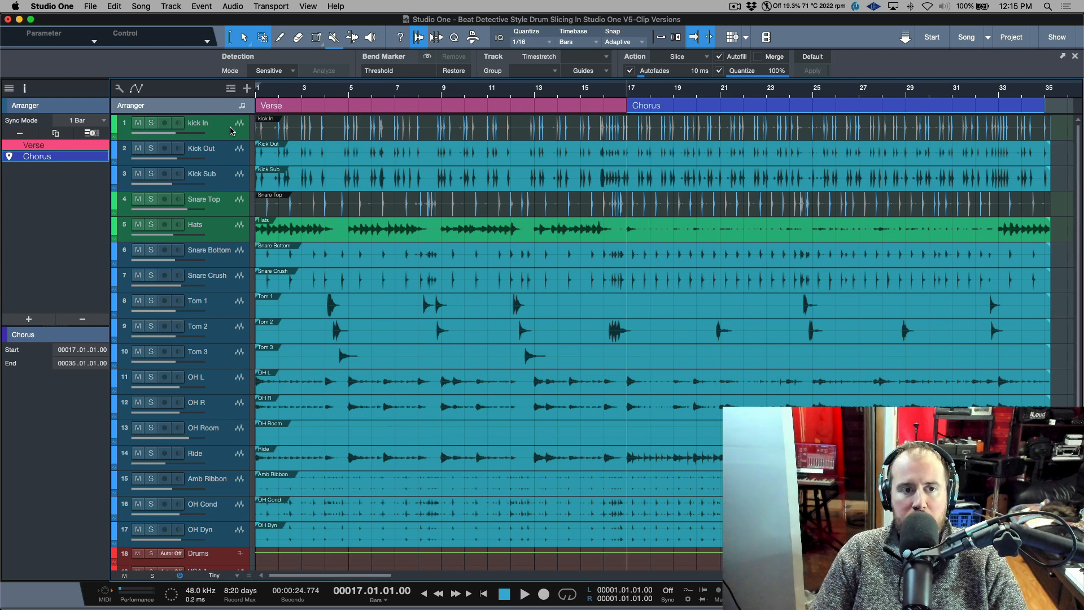
# Step: Split the drum events at bar 17 and give the Chorus events a new clip version
pyautogui.click(173, 123)
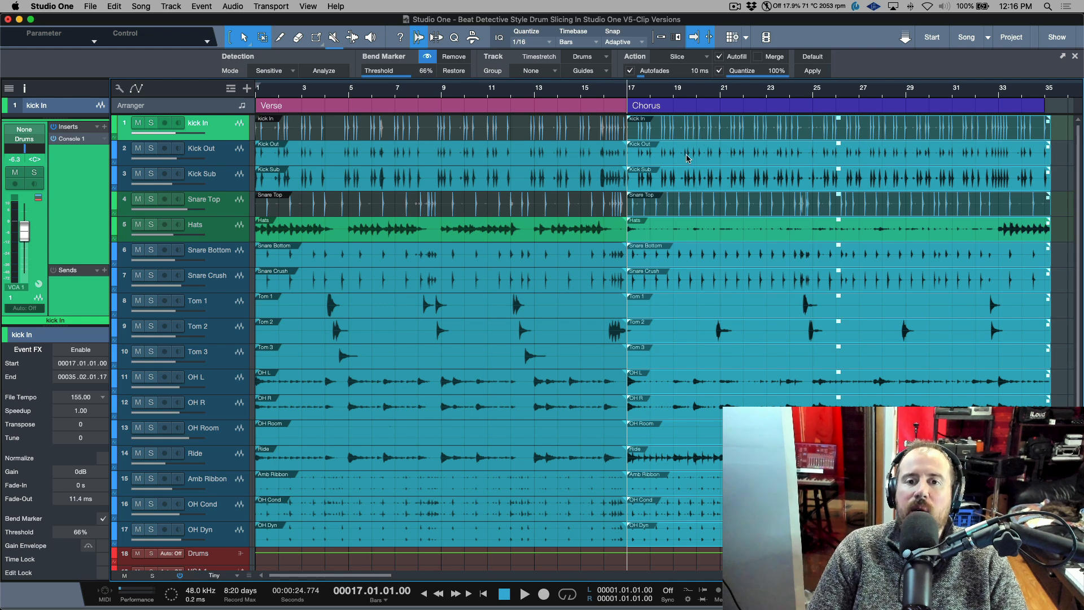
pyautogui.rightClick(684, 148)
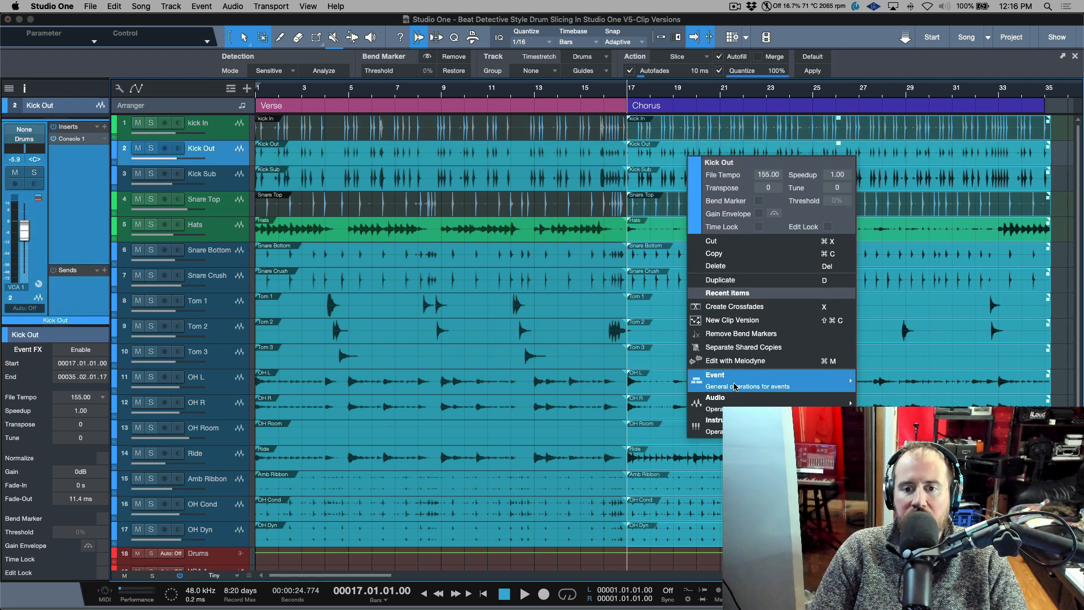
pyautogui.moveTo(716, 398)
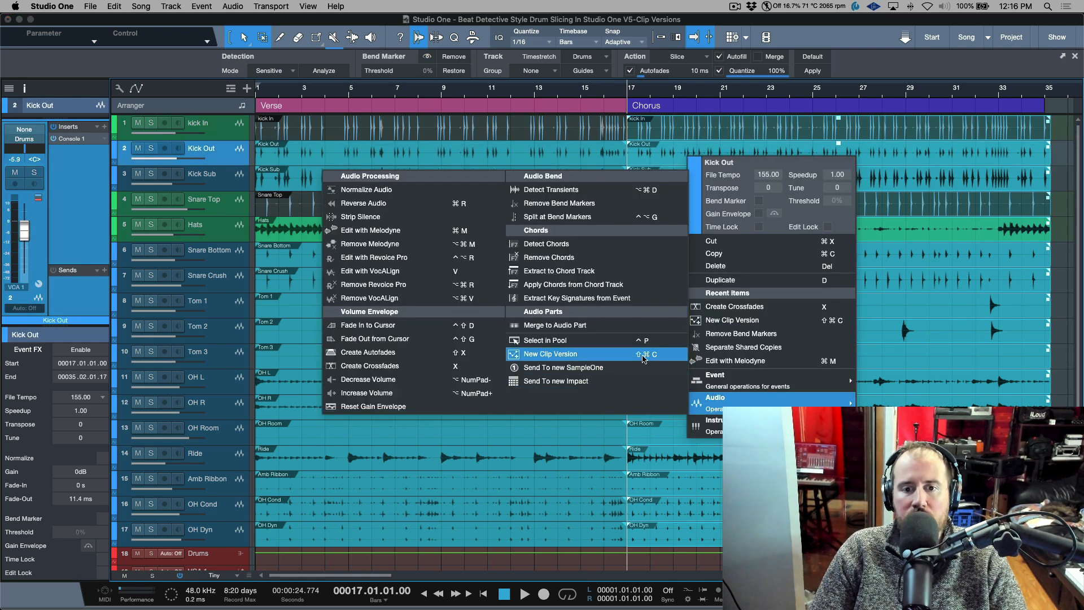
pyautogui.click(550, 354)
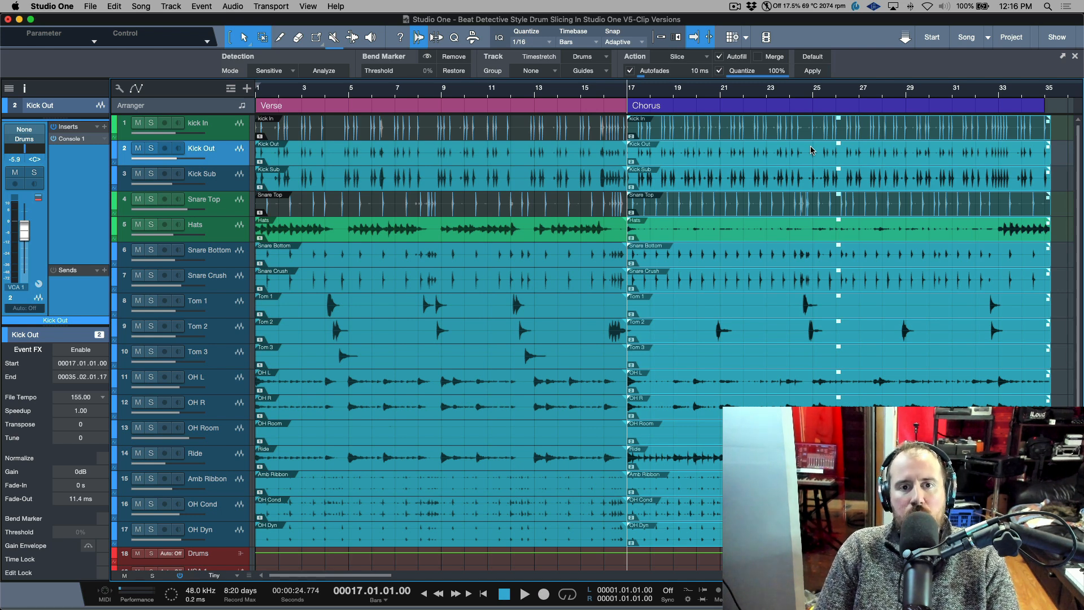
pyautogui.moveTo(519, 134)
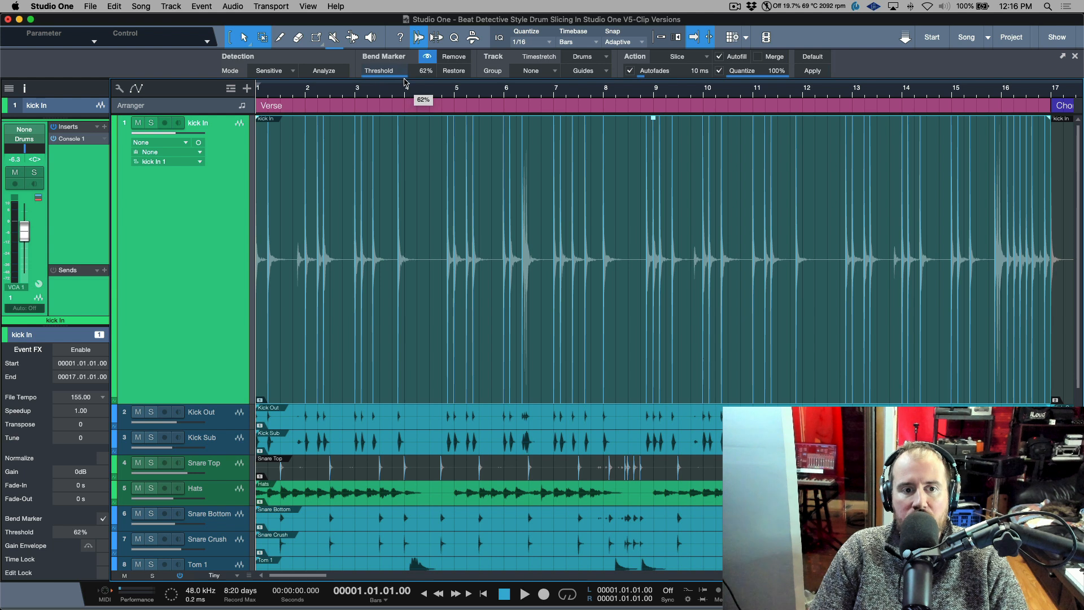
# Step: Analyze the Verse events, tuning kick In threshold near 52% and adjusting Snare Top threshold
pyautogui.moveTo(379, 78); pyautogui.dragTo(422, 78)
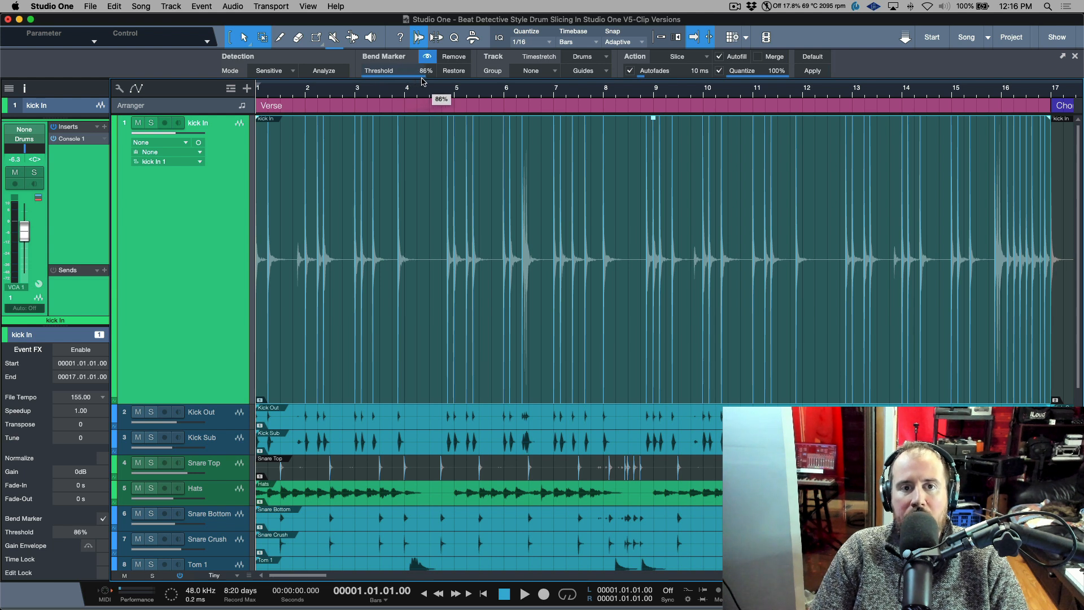
pyautogui.moveTo(426, 70); pyautogui.dragTo(463, 70)
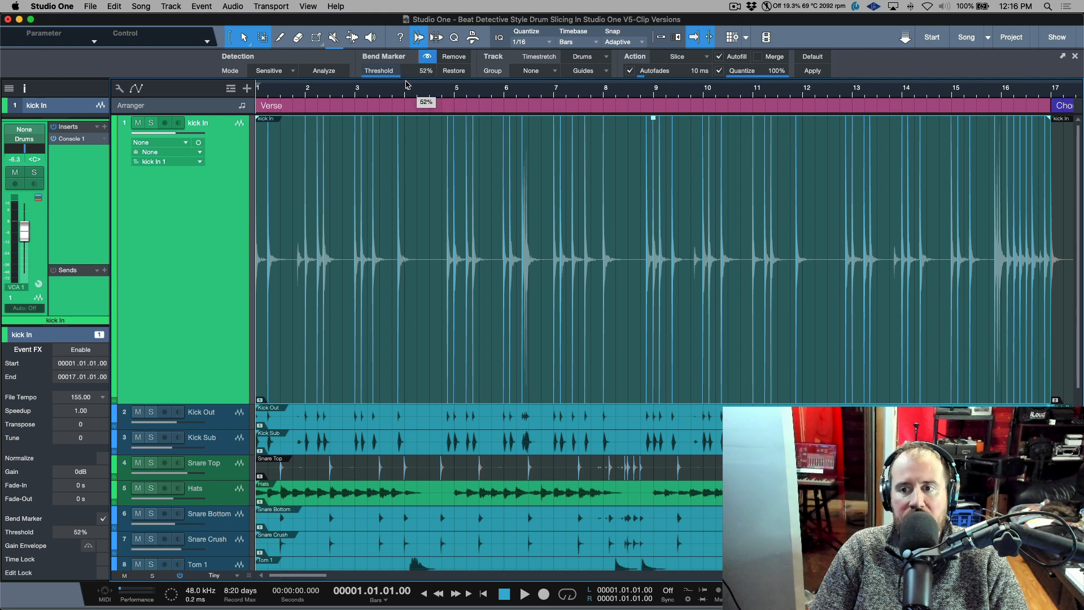
pyautogui.moveTo(408, 82); pyautogui.dragTo(411, 79)
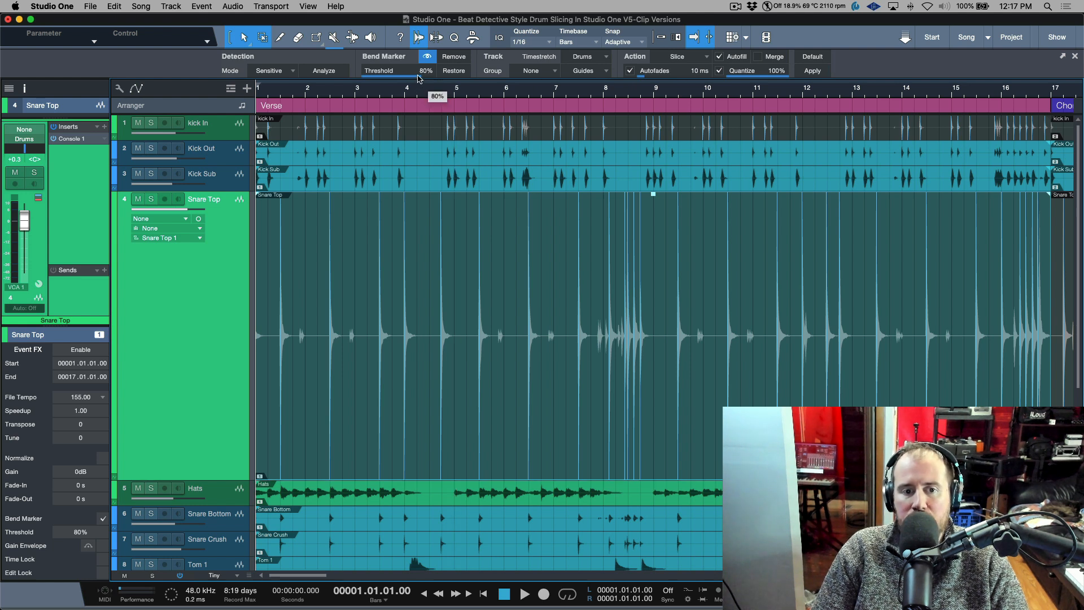
pyautogui.moveTo(426, 70); pyautogui.dragTo(401, 70)
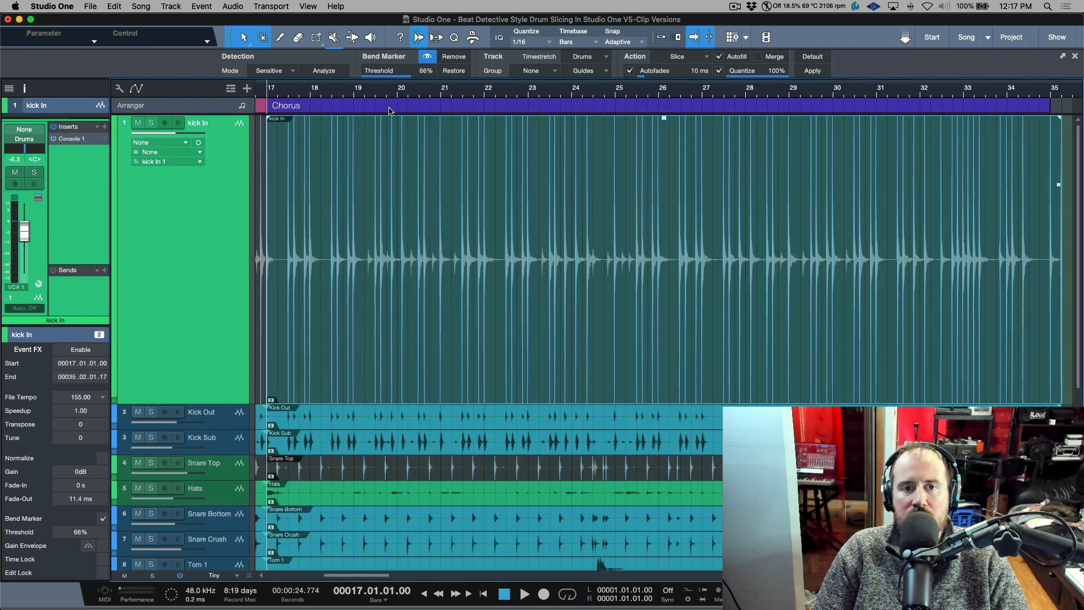
# Step: Analyze the Chorus events, setting kick In and Snare Top thresholds around 45%
pyautogui.moveTo(411, 70); pyautogui.dragTo(377, 70)
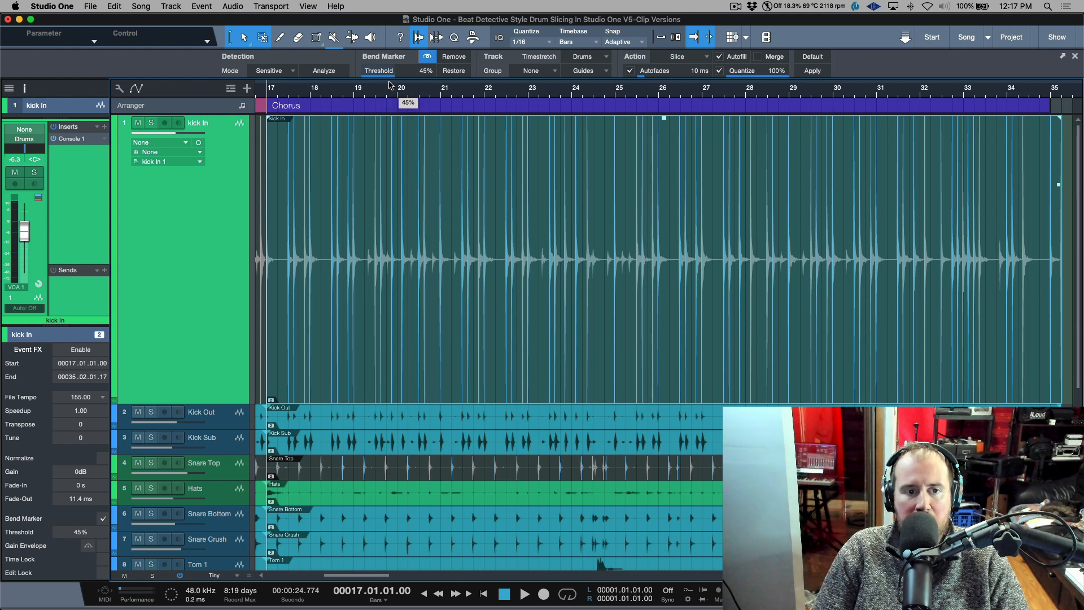
pyautogui.moveTo(400, 94); pyautogui.dragTo(408, 95)
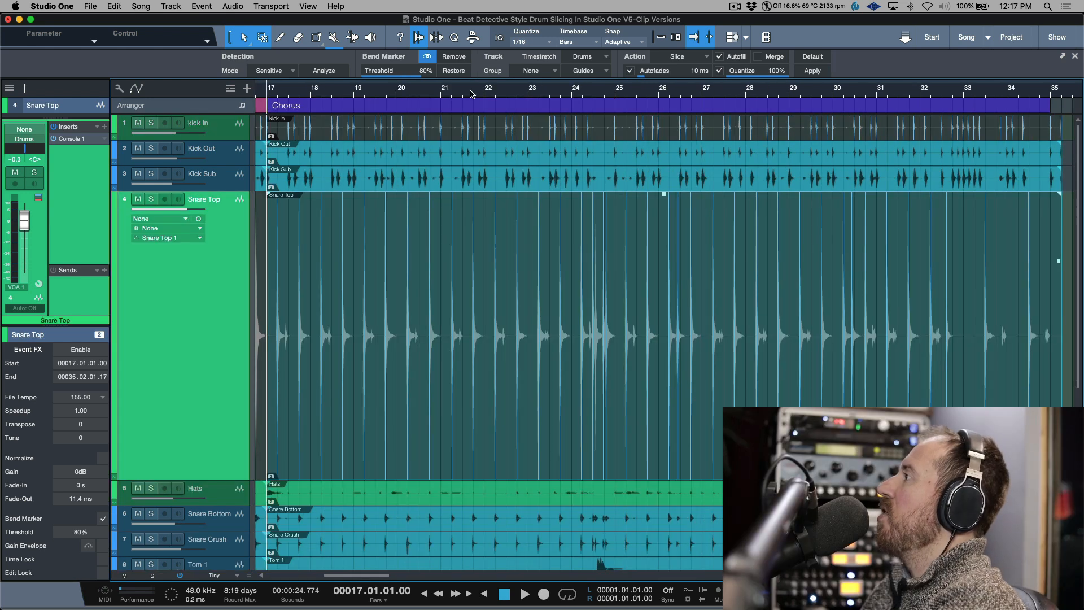
pyautogui.moveTo(414, 76); pyautogui.dragTo(391, 76)
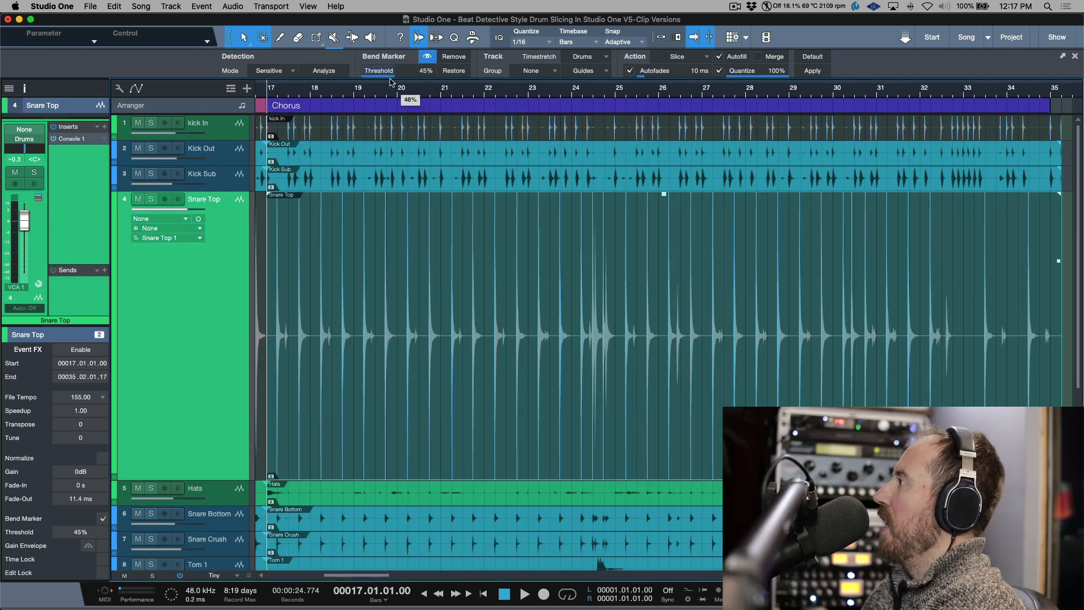
pyautogui.moveTo(384, 79); pyautogui.dragTo(430, 79)
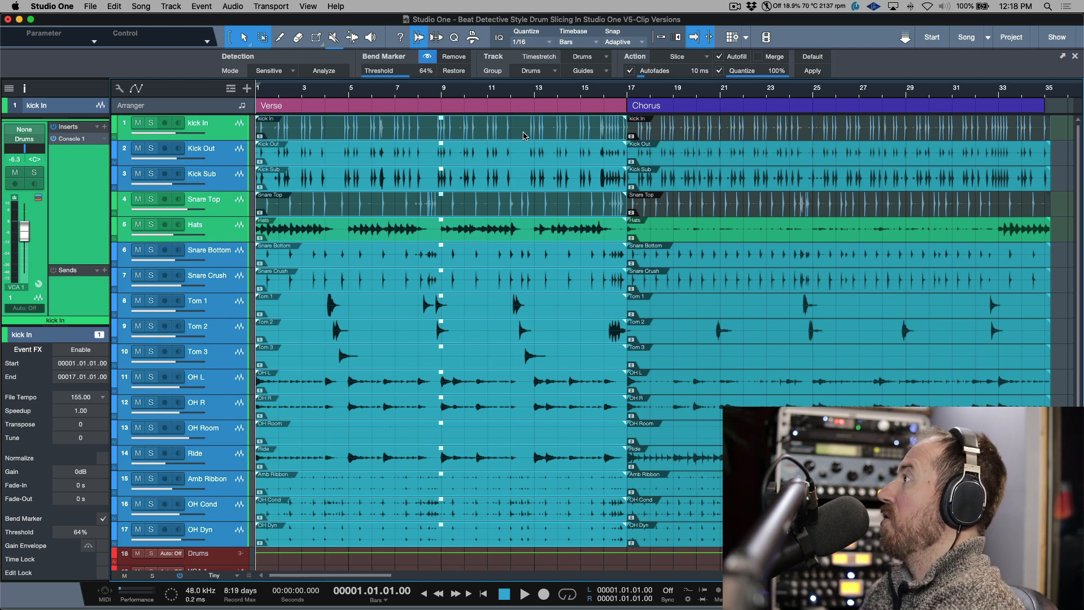
pyautogui.moveTo(488, 108)
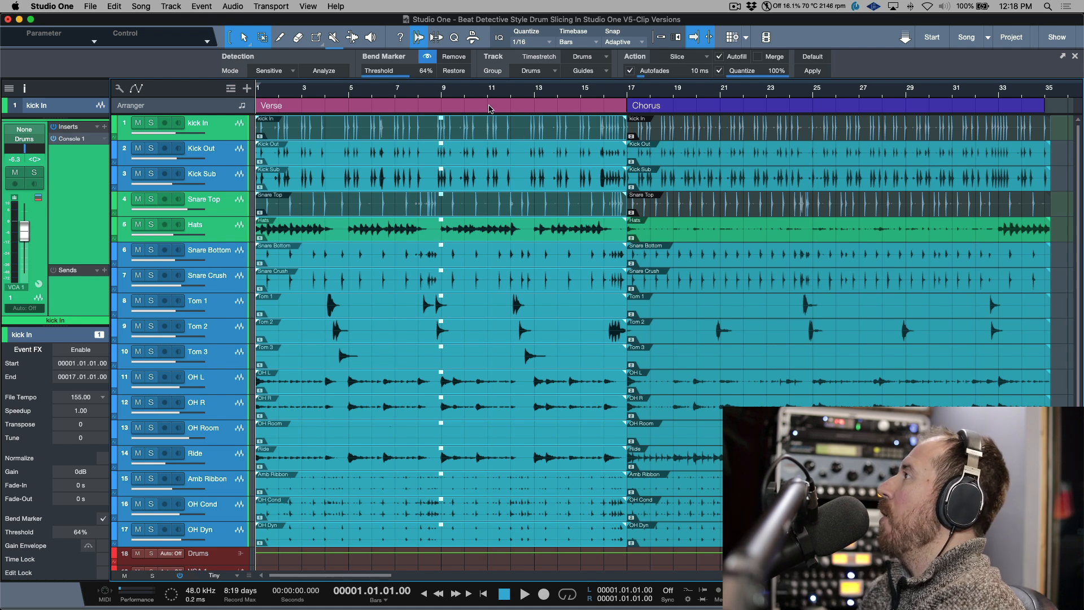
pyautogui.moveTo(659, 68)
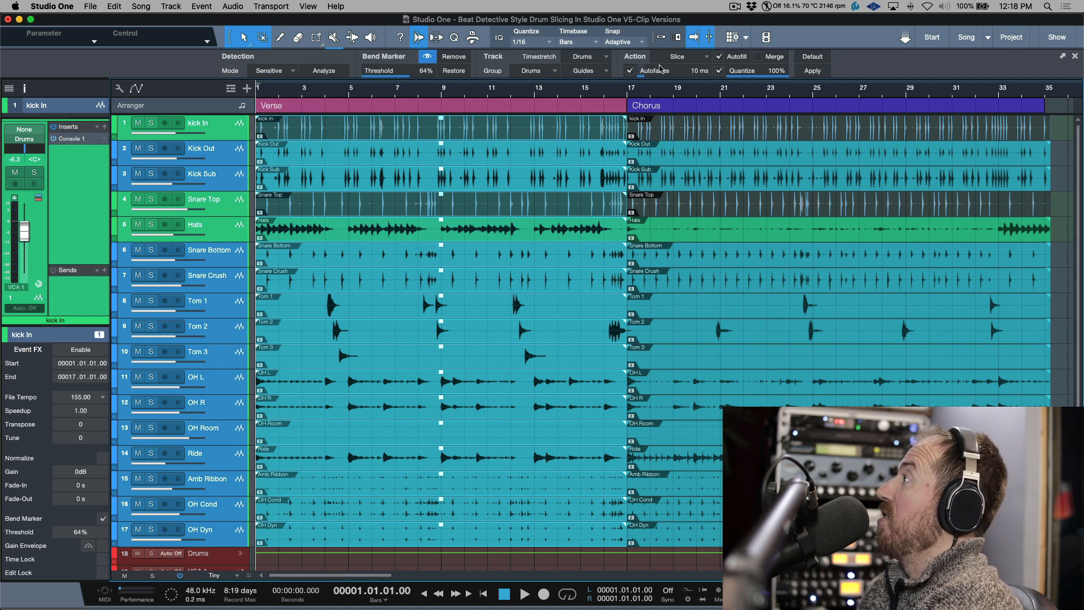
# Step: Apply Slice with 100% quantize to the Verse events, then to the Chorus events
pyautogui.click(812, 70)
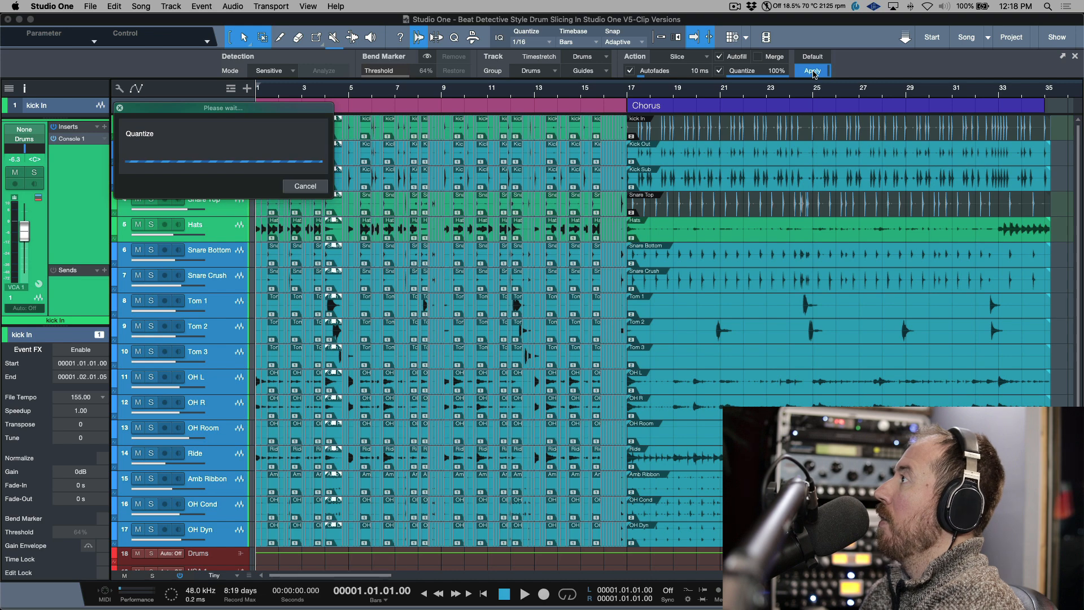
pyautogui.click(811, 70)
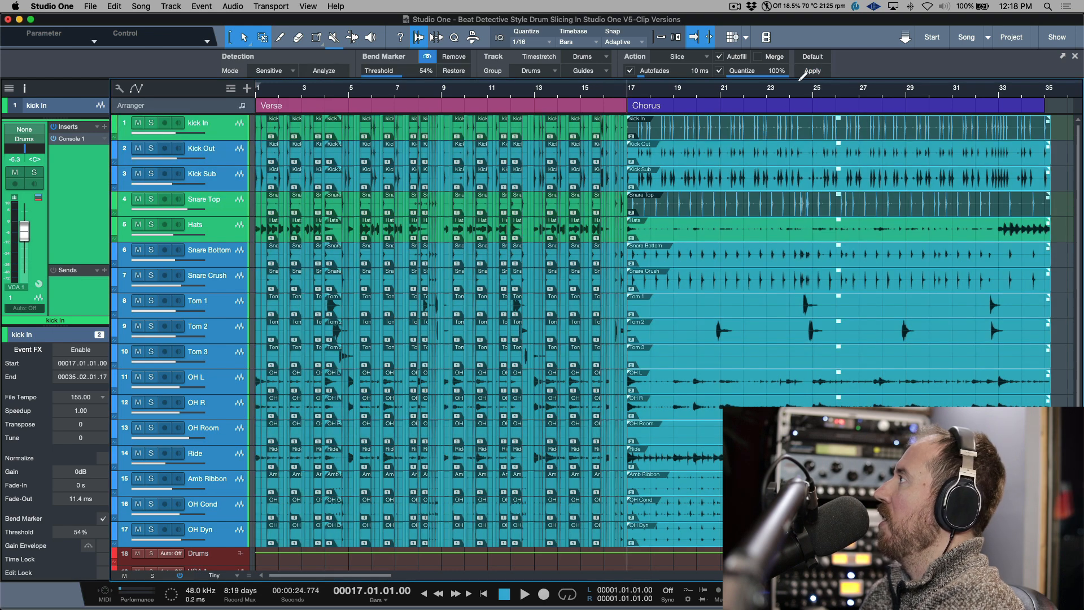
pyautogui.click(812, 70)
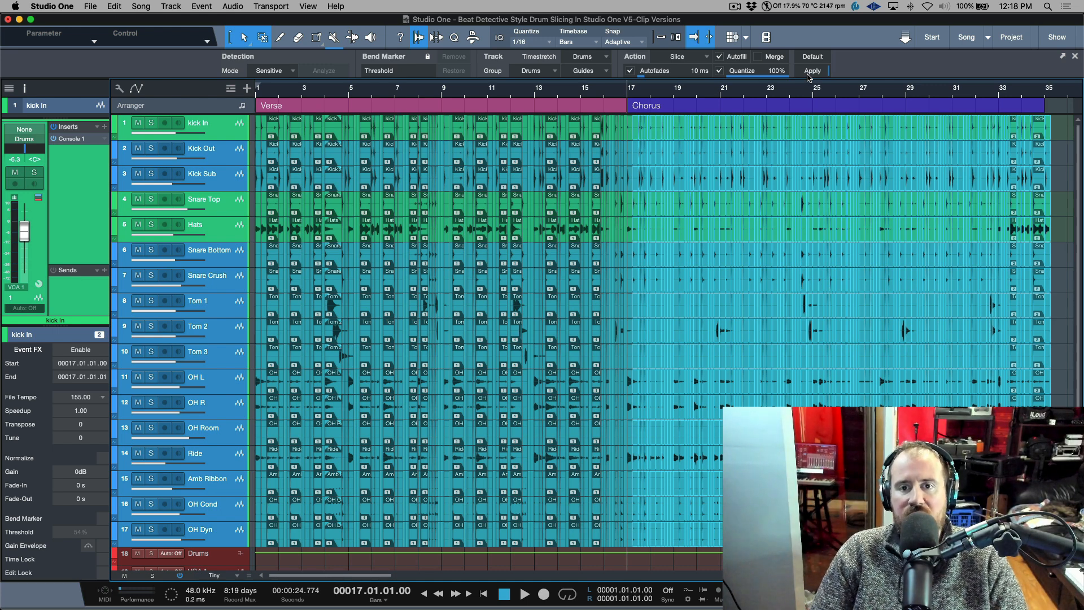
pyautogui.click(323, 70)
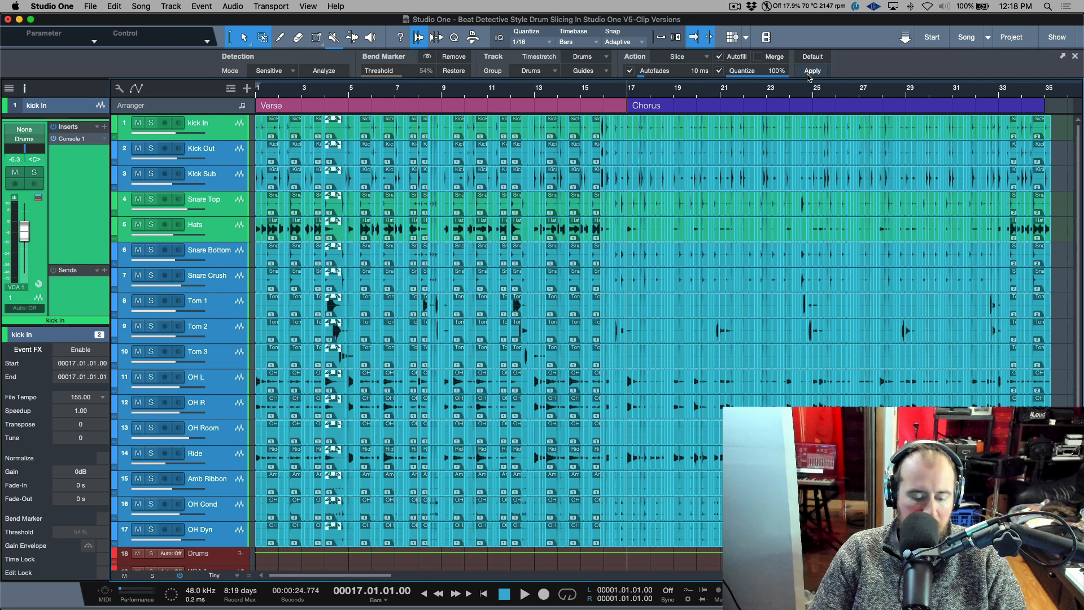
pyautogui.click(812, 70)
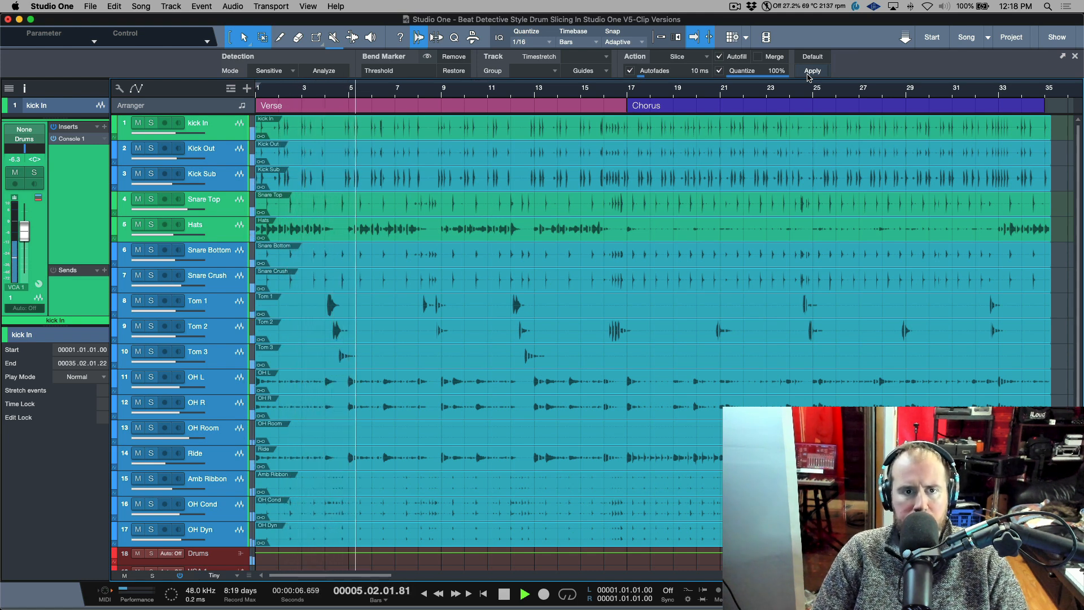
pyautogui.click(812, 70)
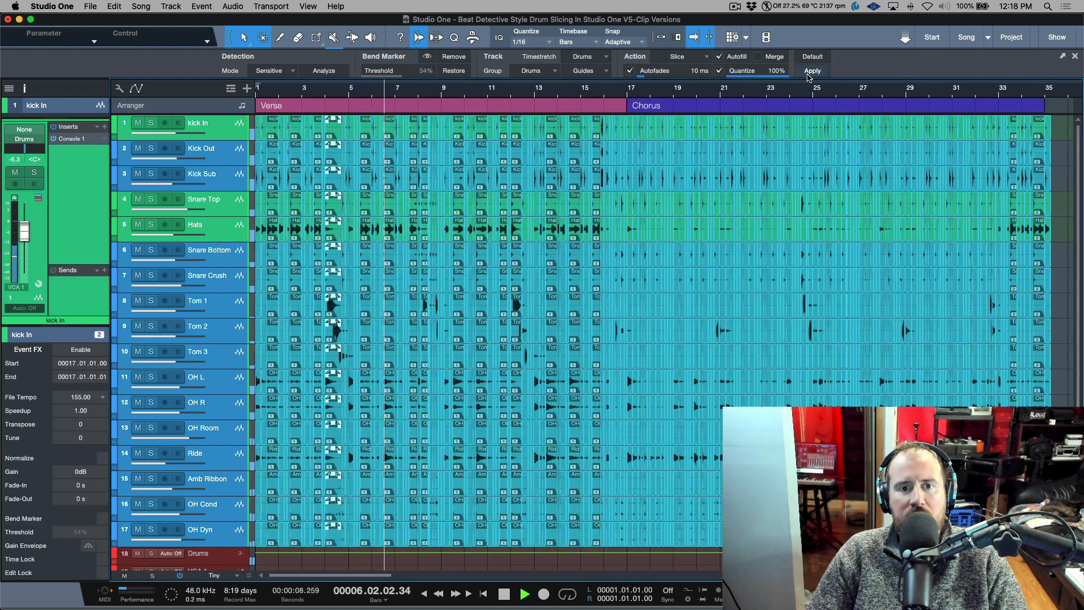